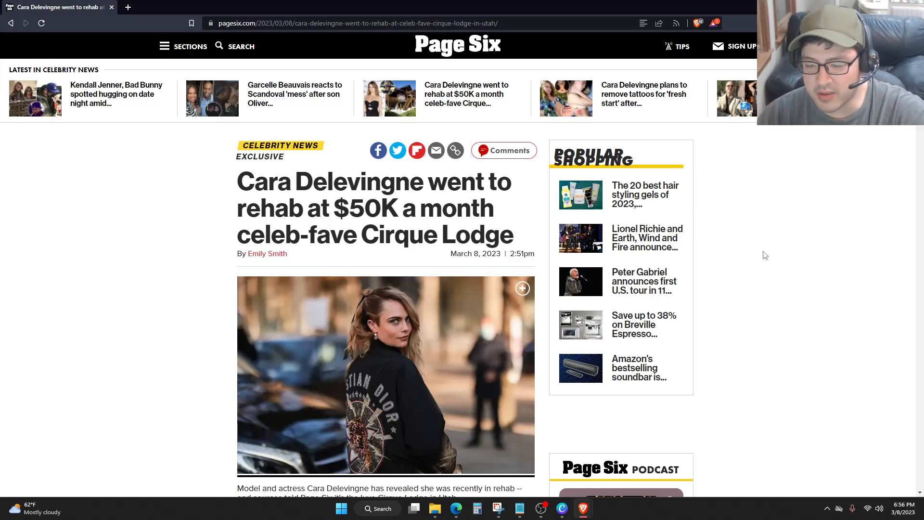
scroll("down", 3)
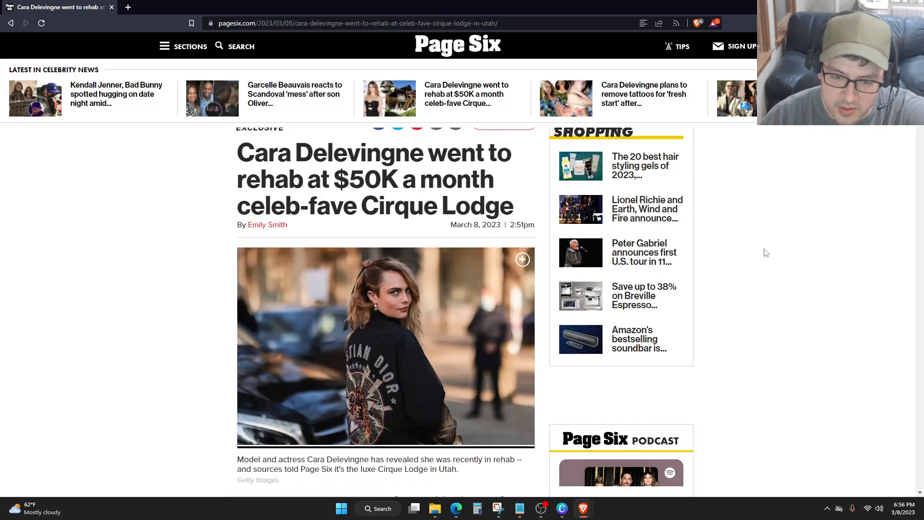
scroll("down", 3)
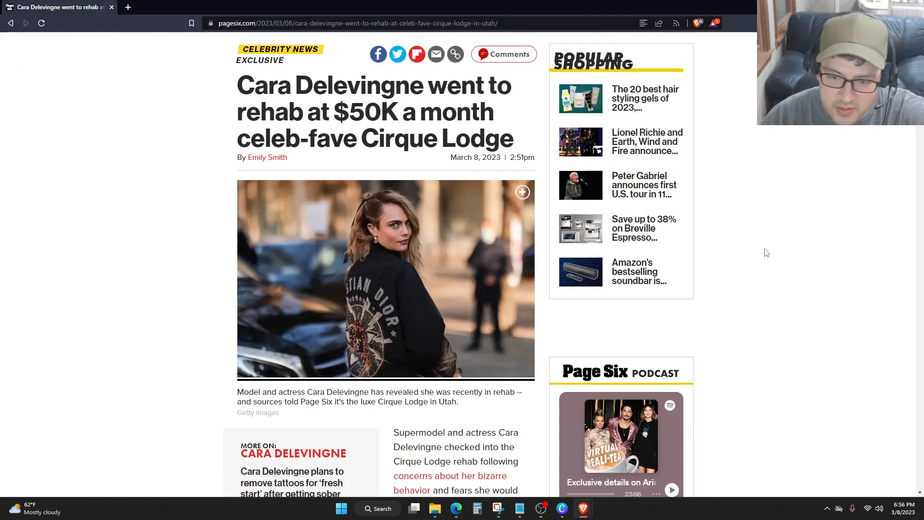
scroll("down", 3)
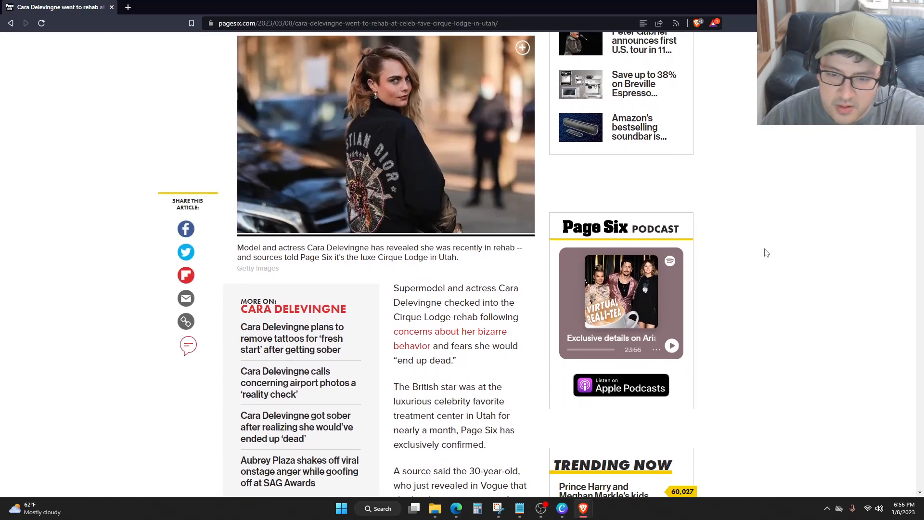
scroll("down", 3)
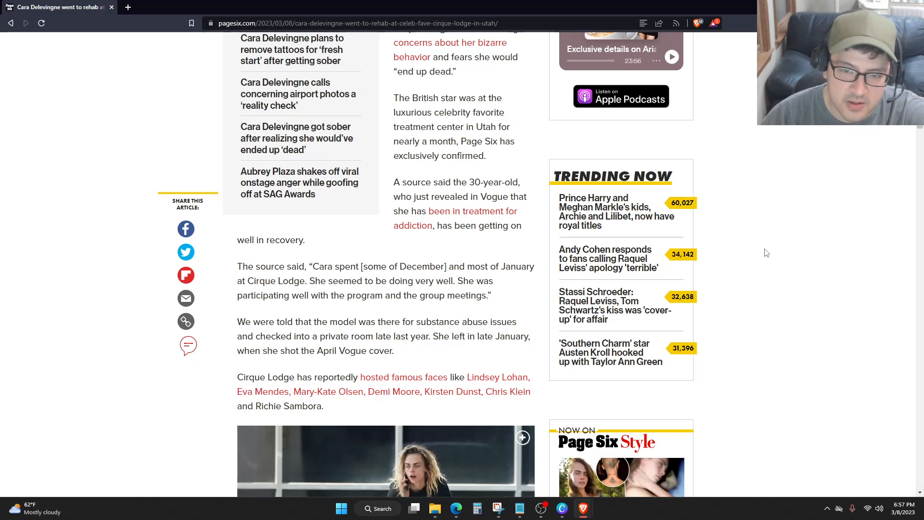
scroll("up", 3)
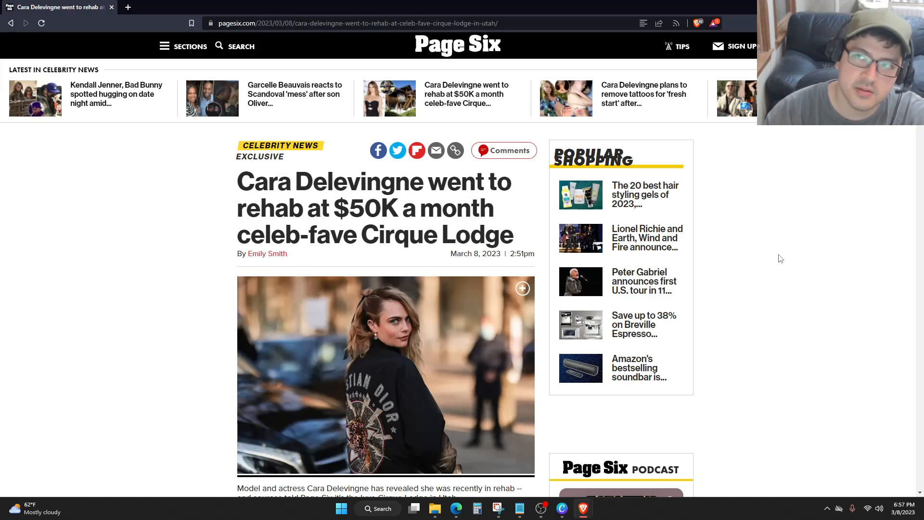
scroll("down", 3)
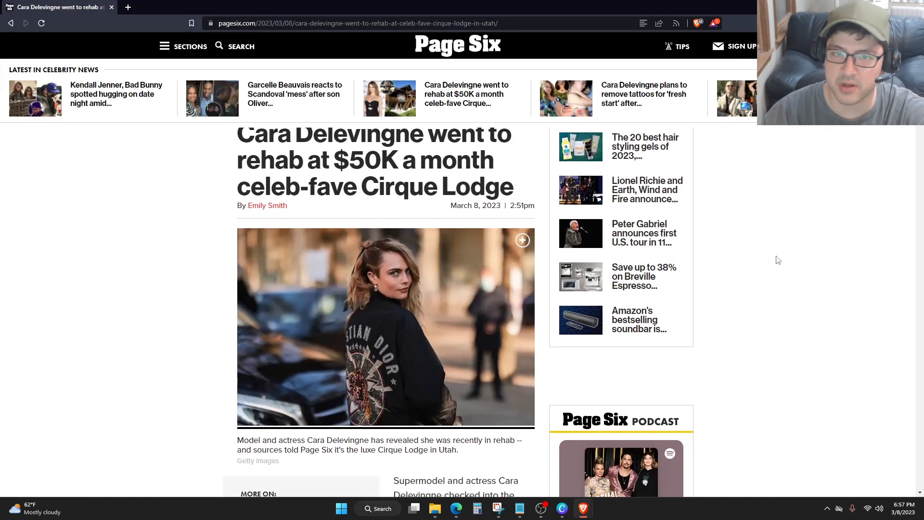
scroll("down", 3)
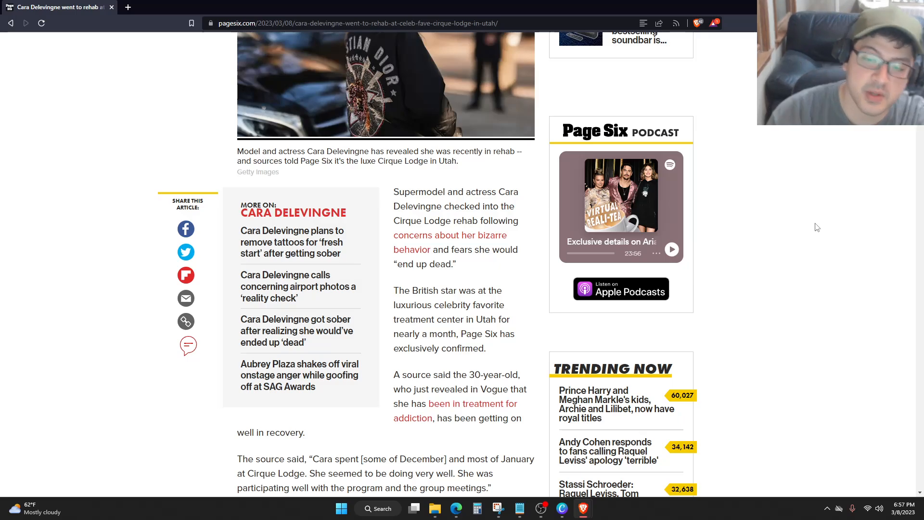
scroll("down", 3)
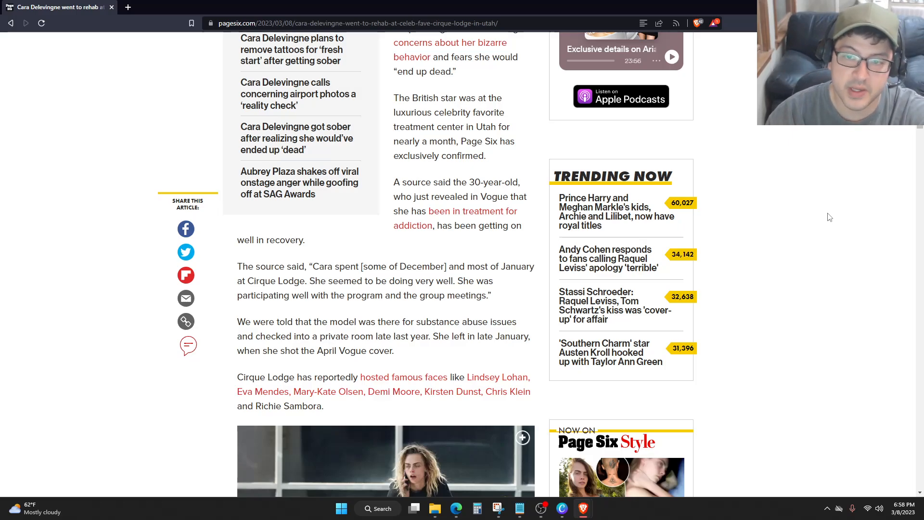
mouse_move(835, 222)
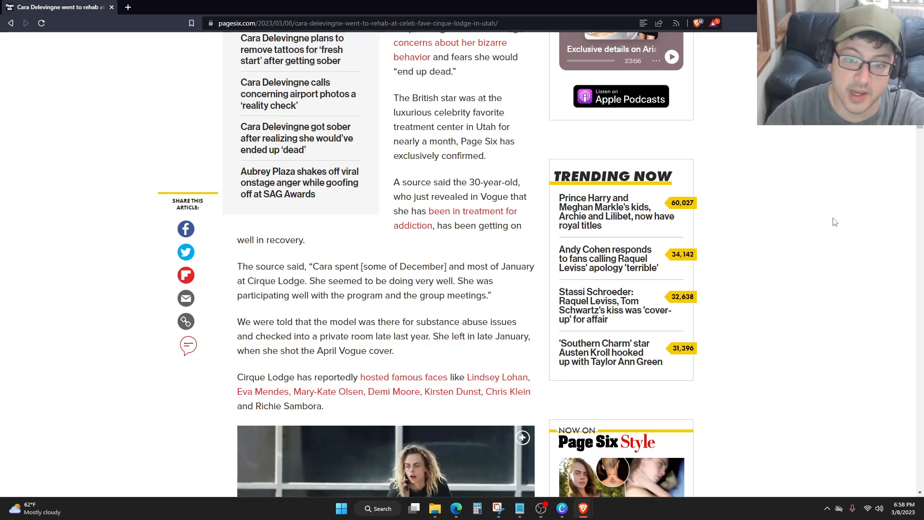
scroll("down", 3)
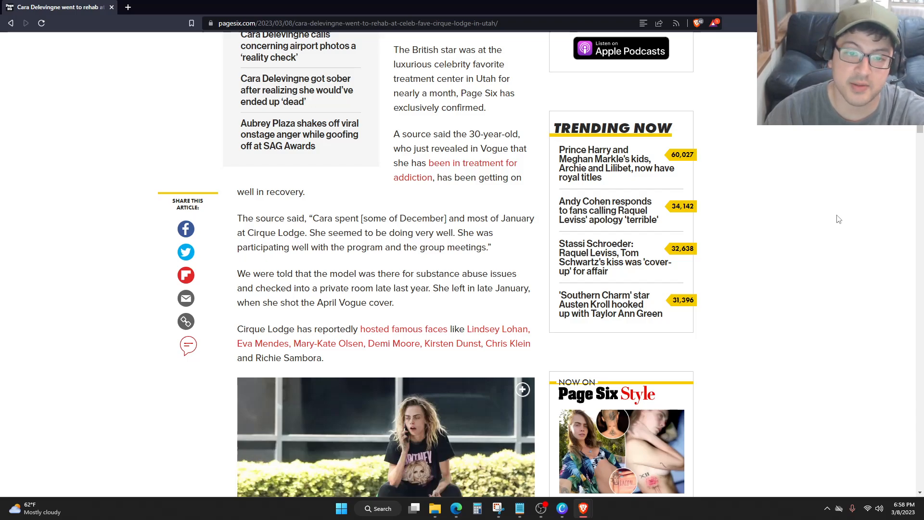
scroll("down", 3)
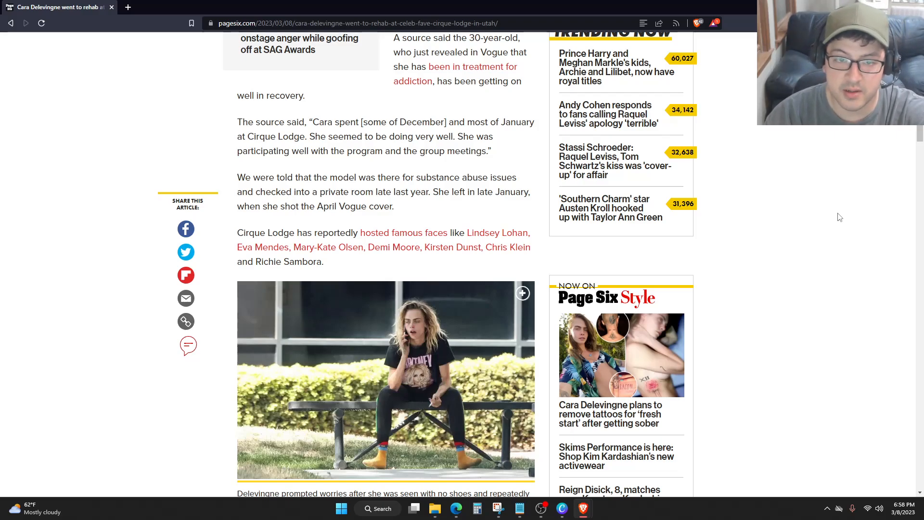
scroll("down", 3)
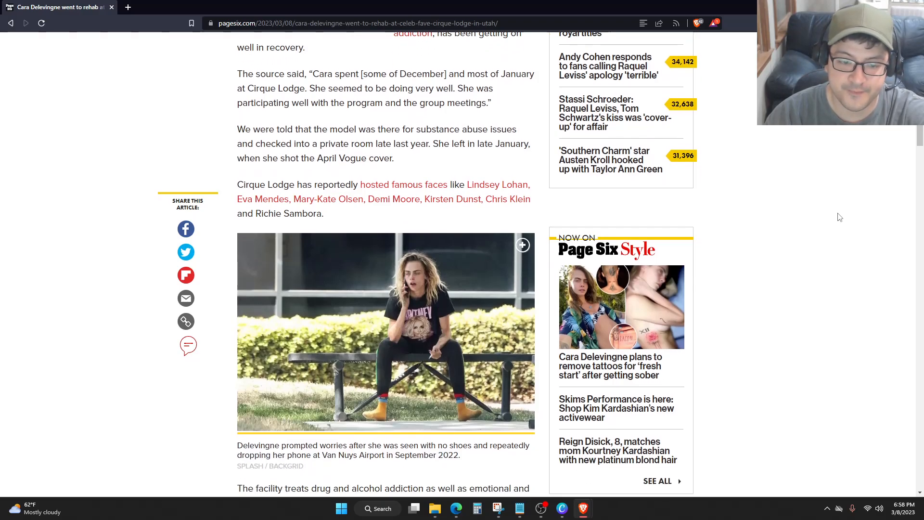
scroll("down", 3)
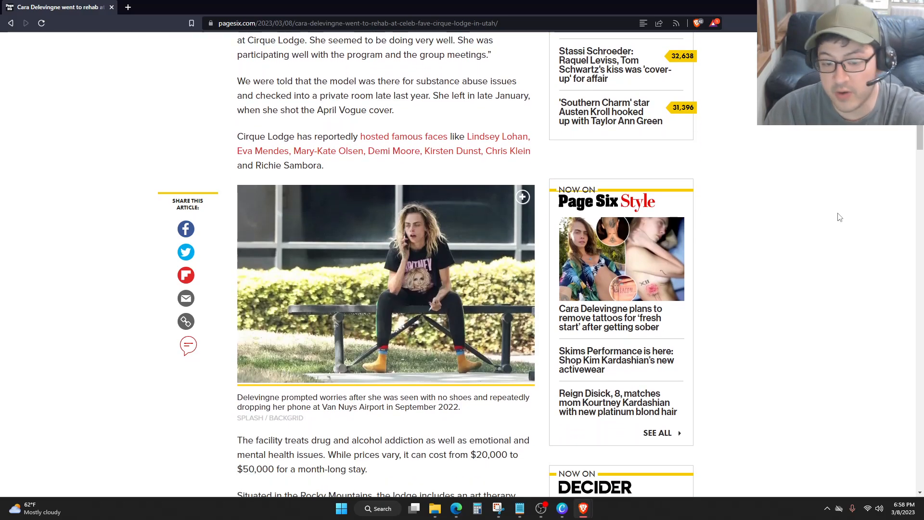
scroll("down", 3)
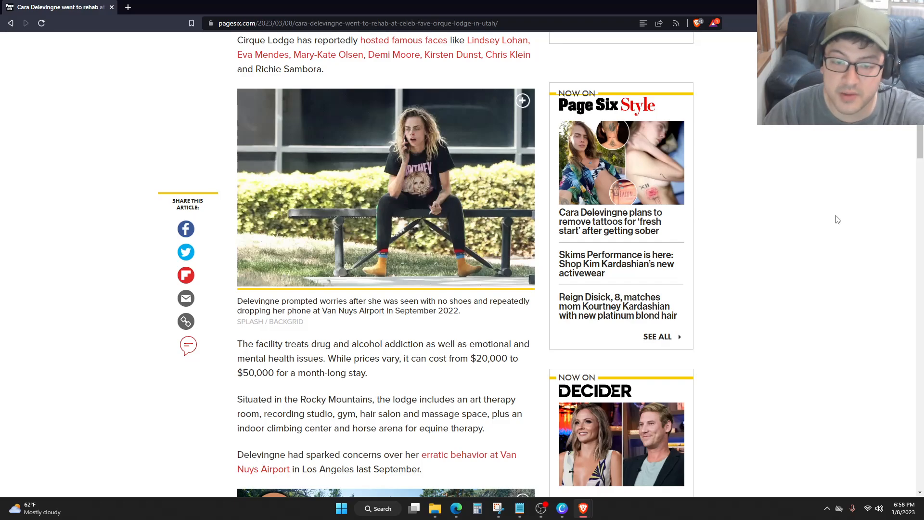
scroll("down", 3)
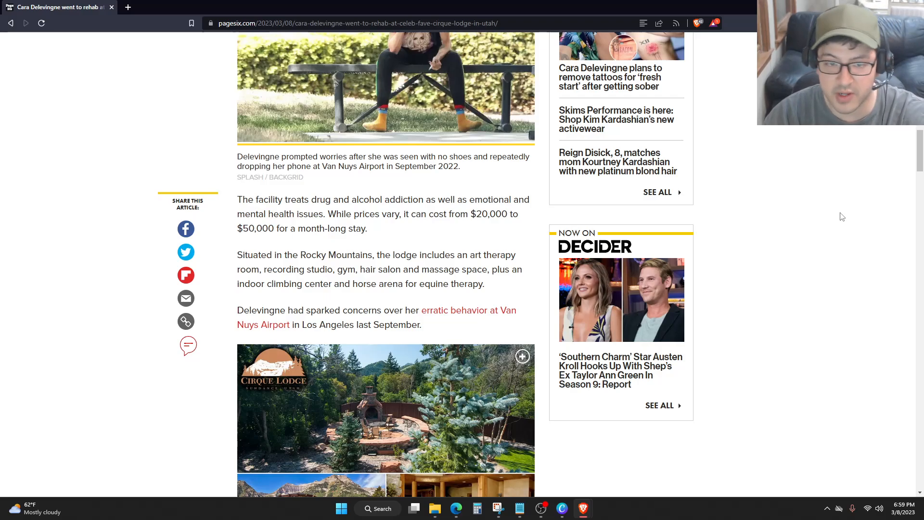
scroll("down", 3)
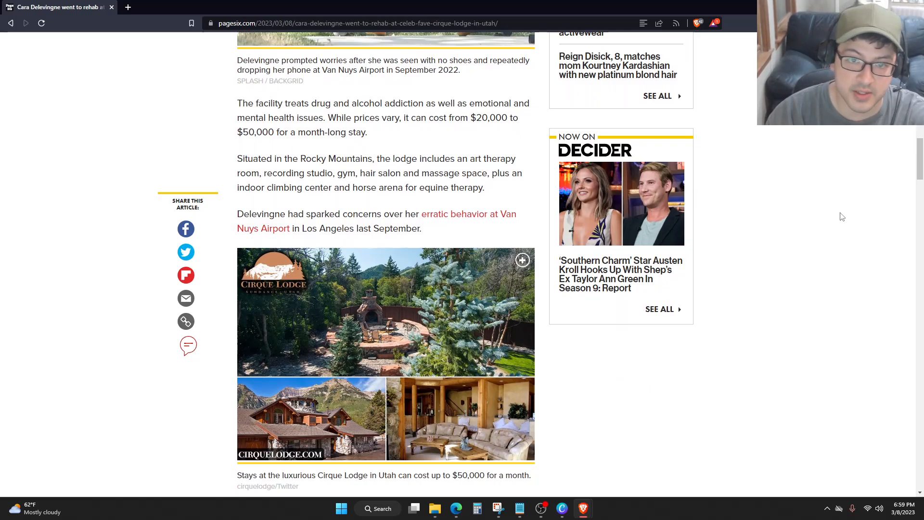
scroll("down", 3)
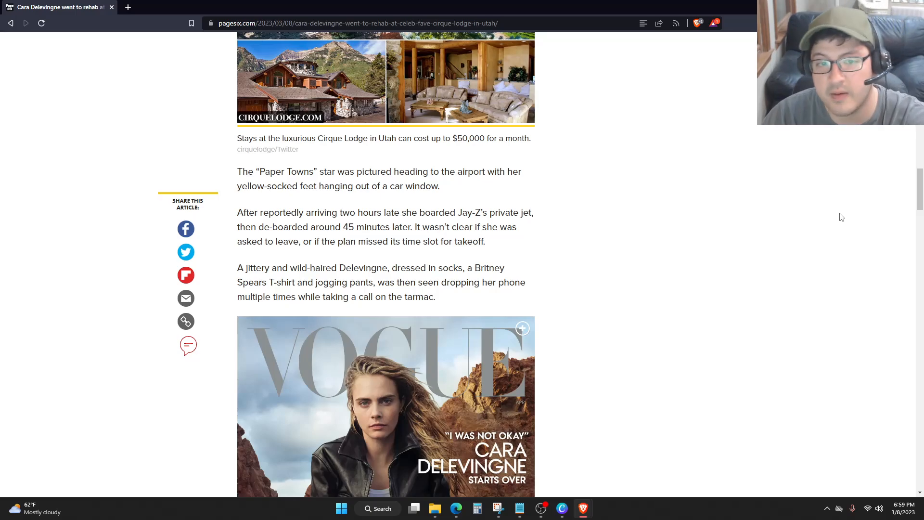
mouse_move(826, 222)
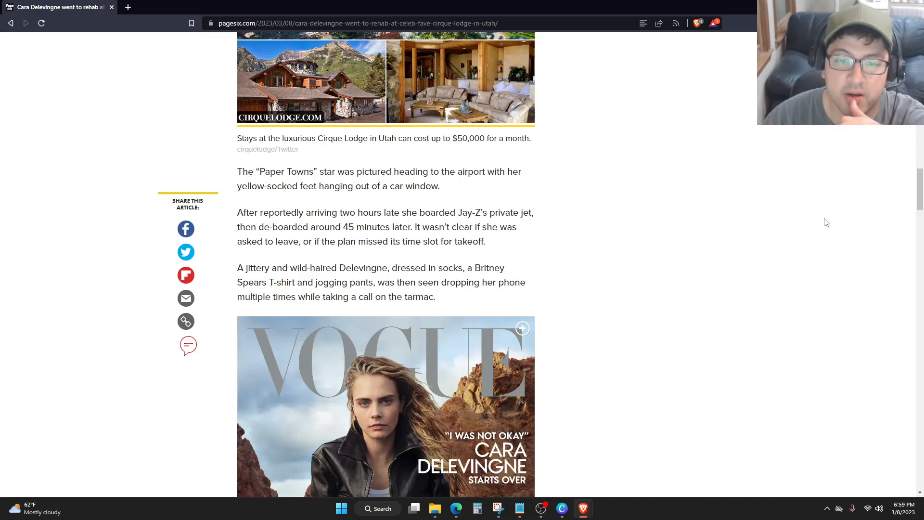
mouse_move(820, 227)
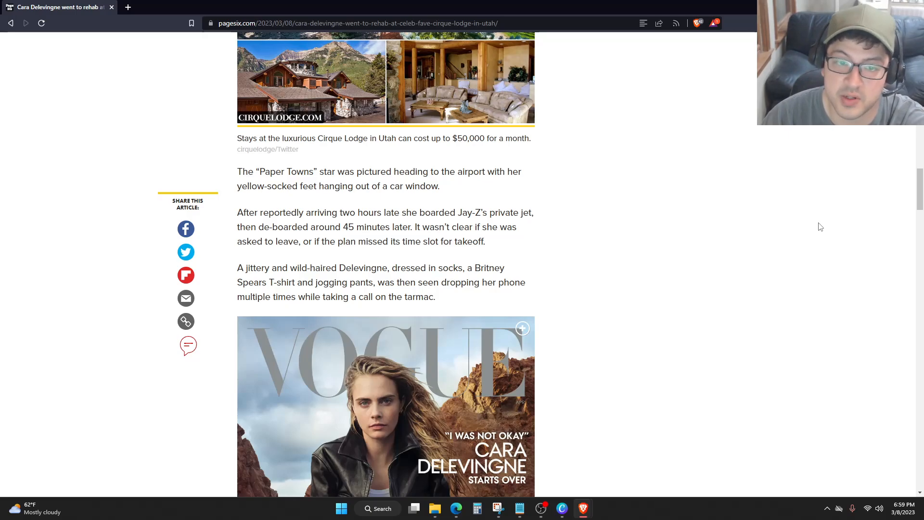
scroll("down", 3)
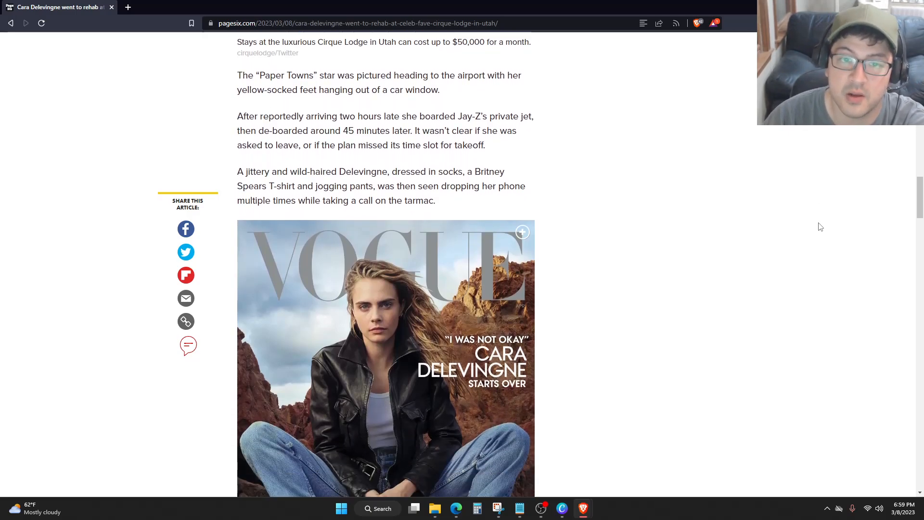
scroll("down", 3)
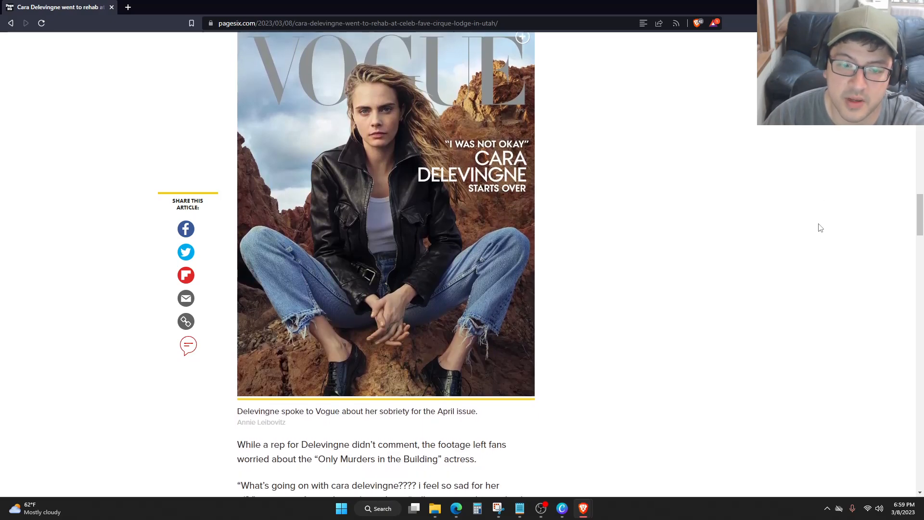
scroll("down", 3)
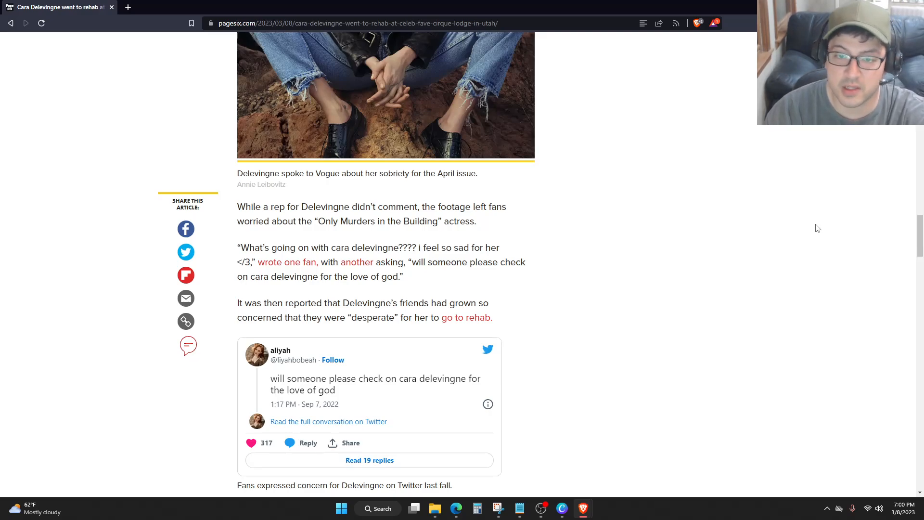
scroll("down", 3)
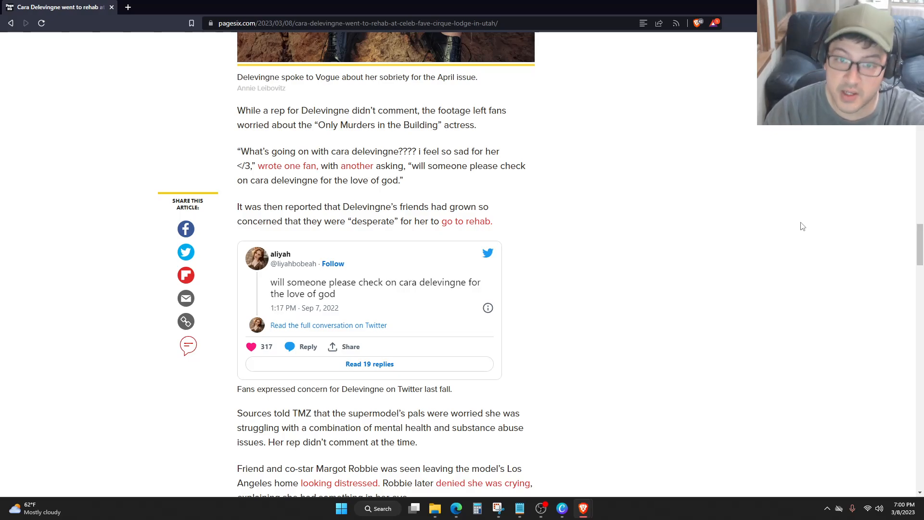
scroll("down", 3)
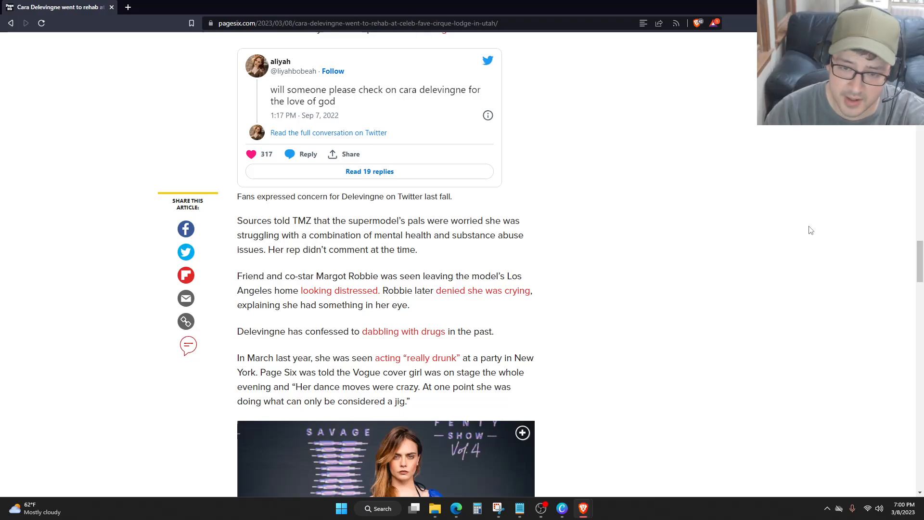
scroll("down", 3)
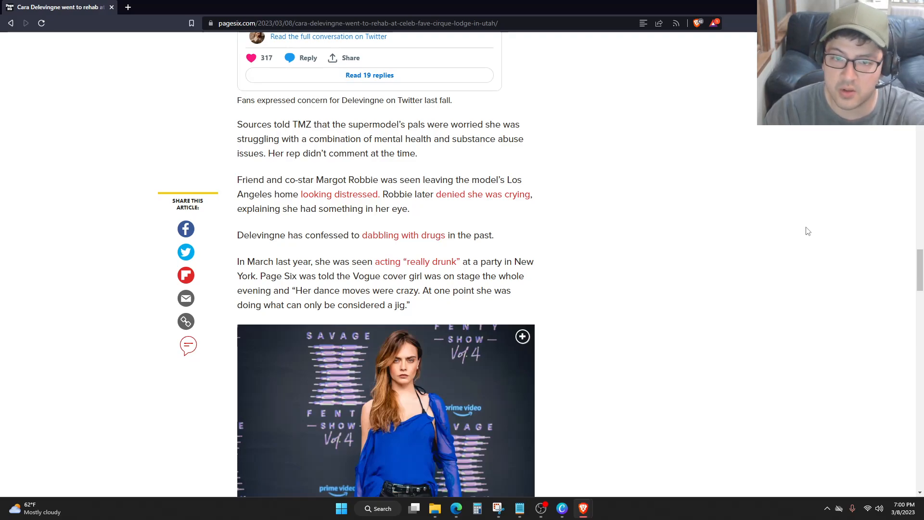
scroll("down", 3)
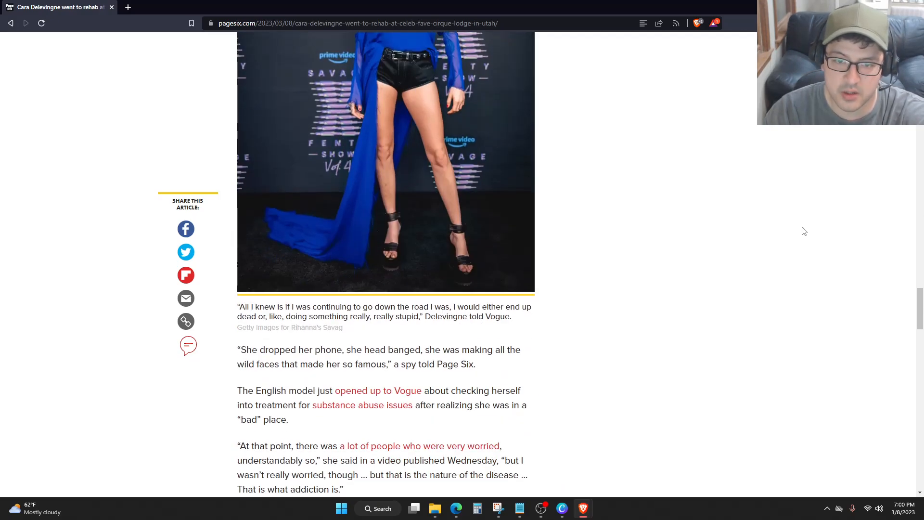
scroll("down", 3)
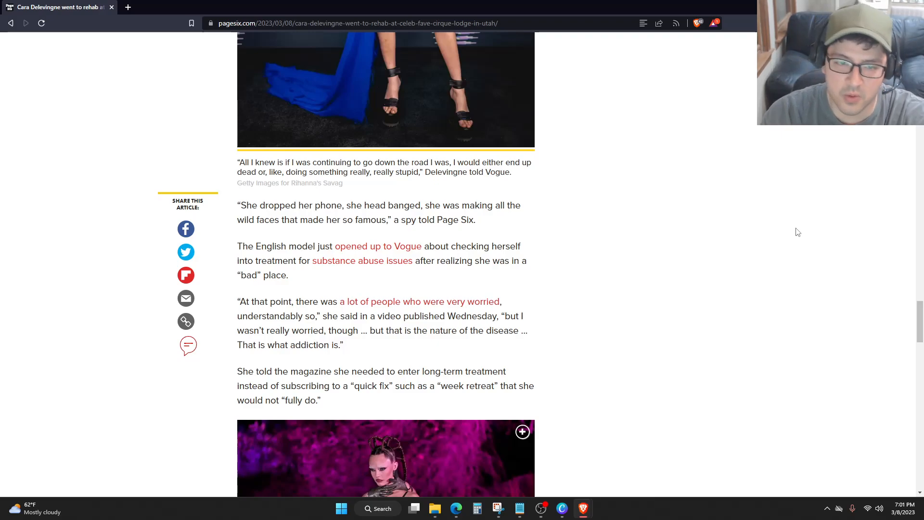
mouse_move(854, 228)
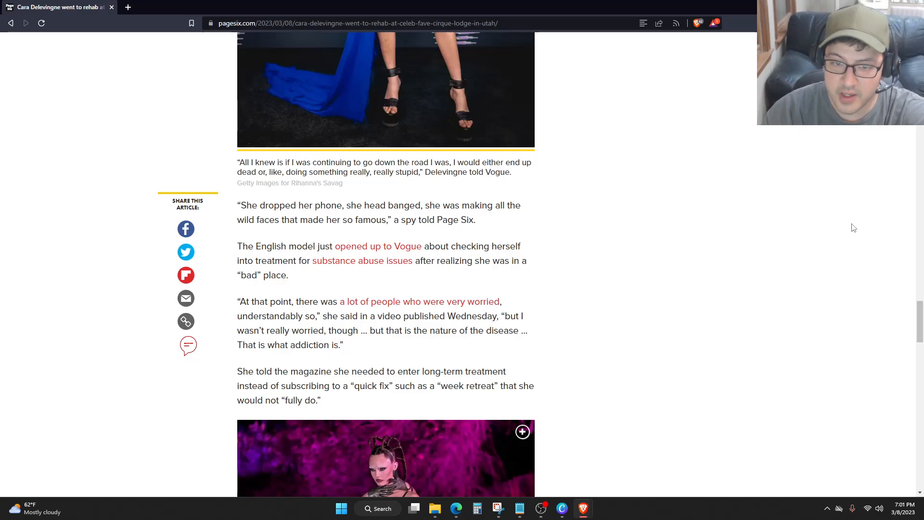
mouse_move(736, 286)
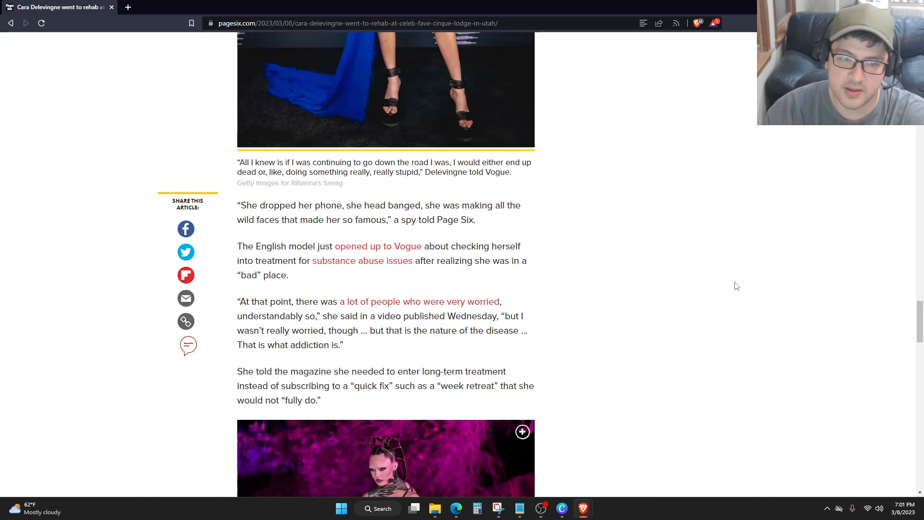
scroll("down", 3)
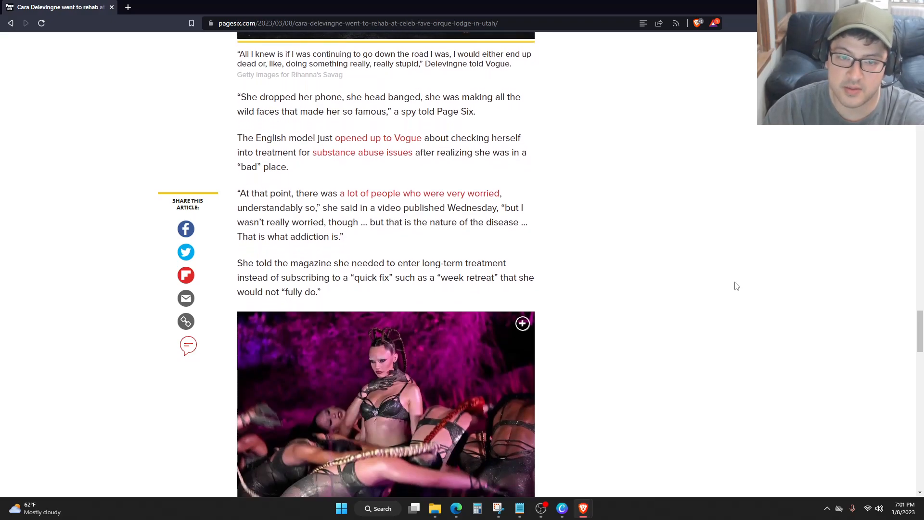
scroll("down", 3)
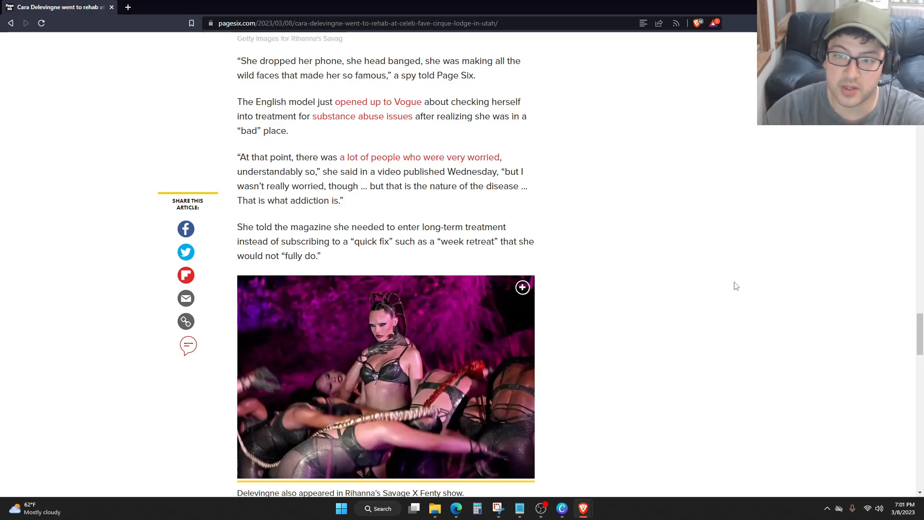
scroll("down", 3)
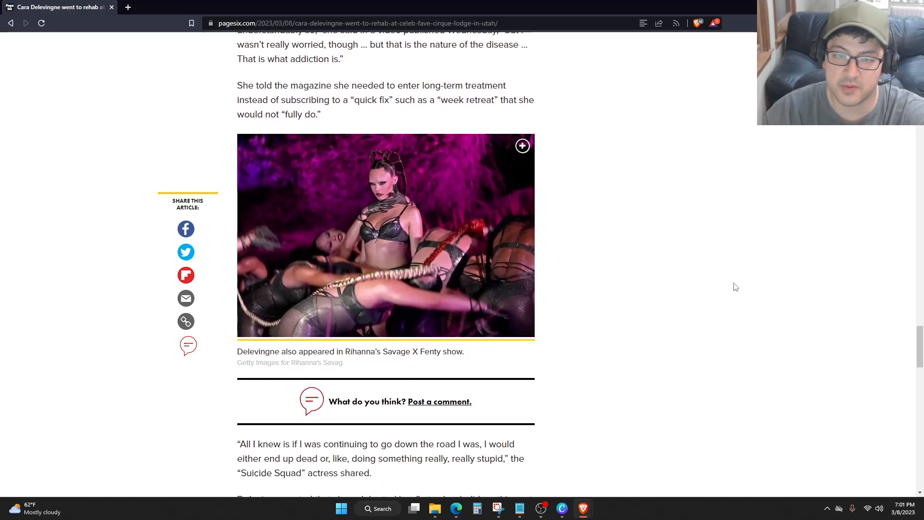
scroll("down", 3)
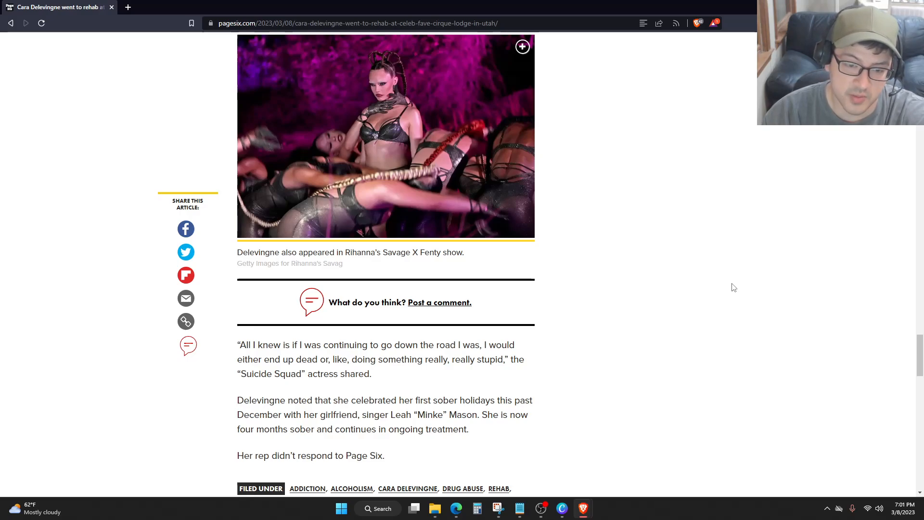
scroll("down", 3)
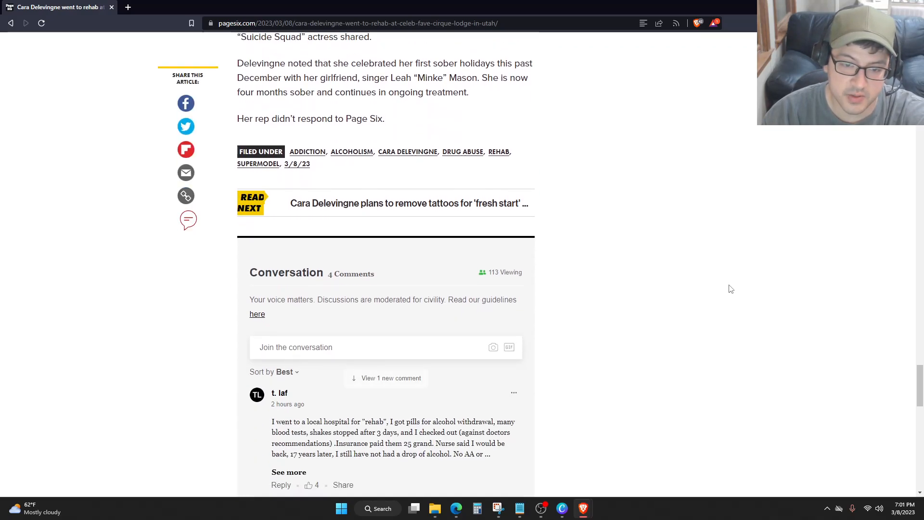
scroll("down", 3)
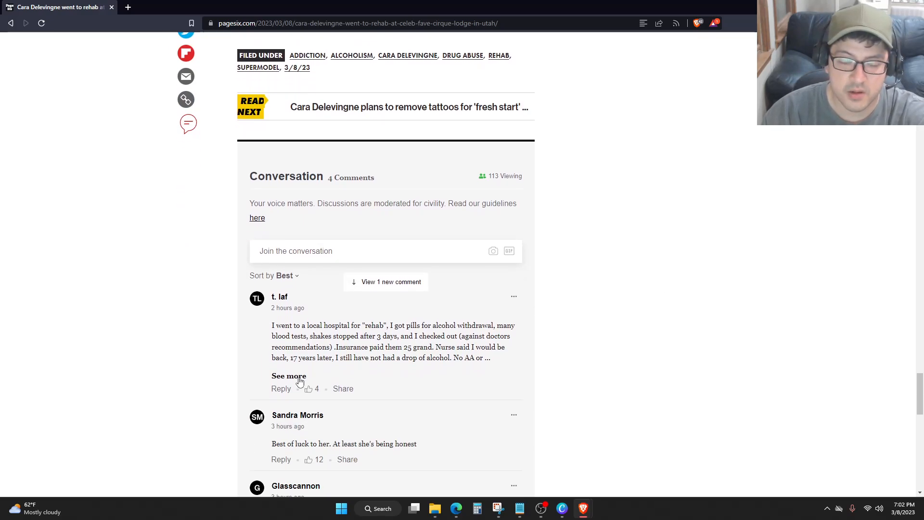
scroll("down", 3)
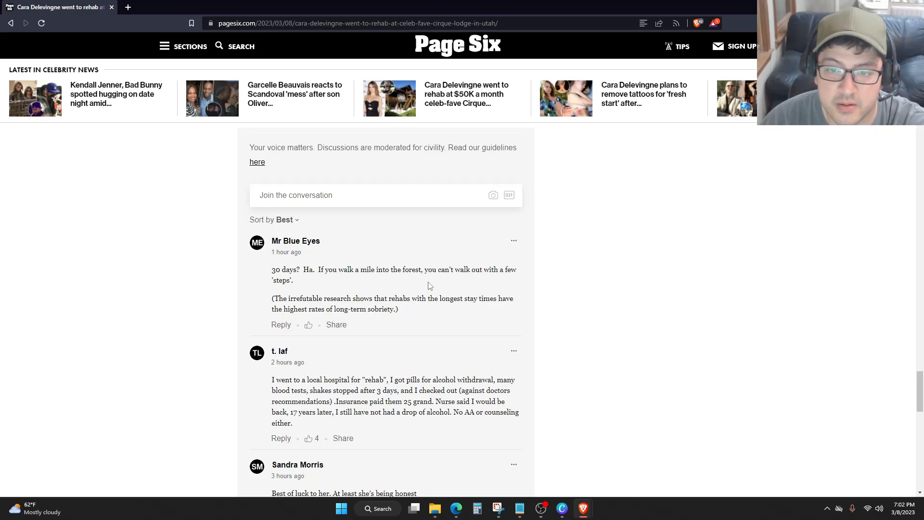
mouse_move(299, 297)
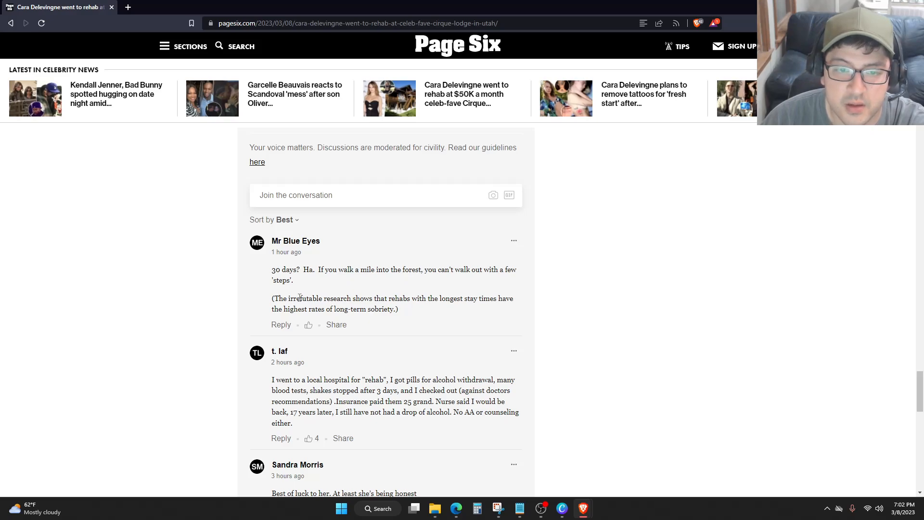
mouse_move(363, 300)
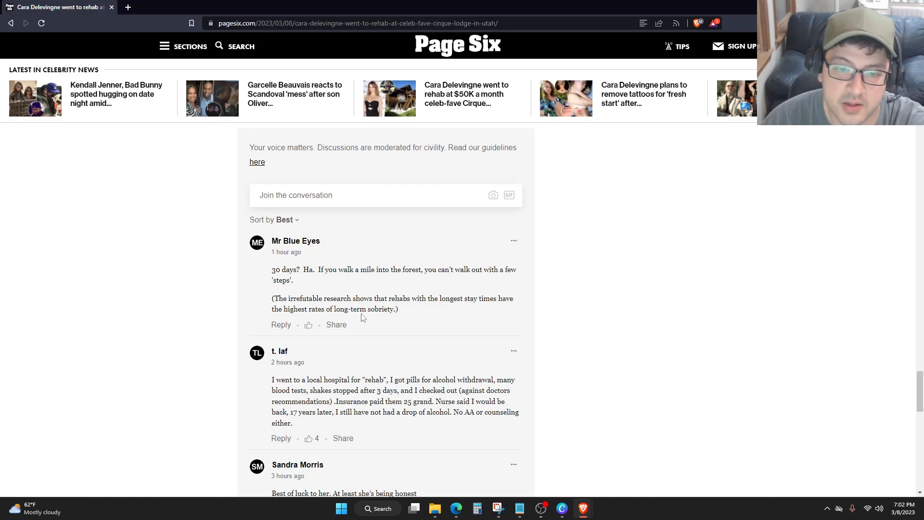
scroll("down", 3)
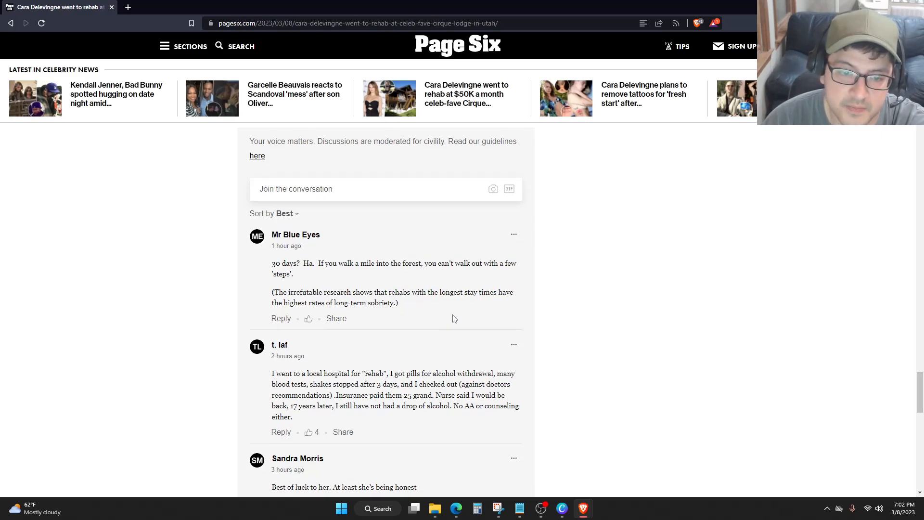
scroll("down", 3)
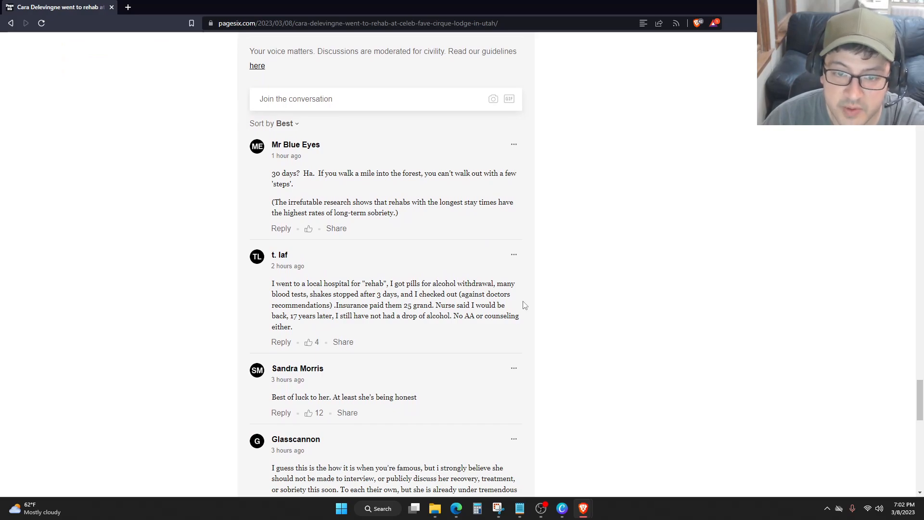
mouse_move(548, 307)
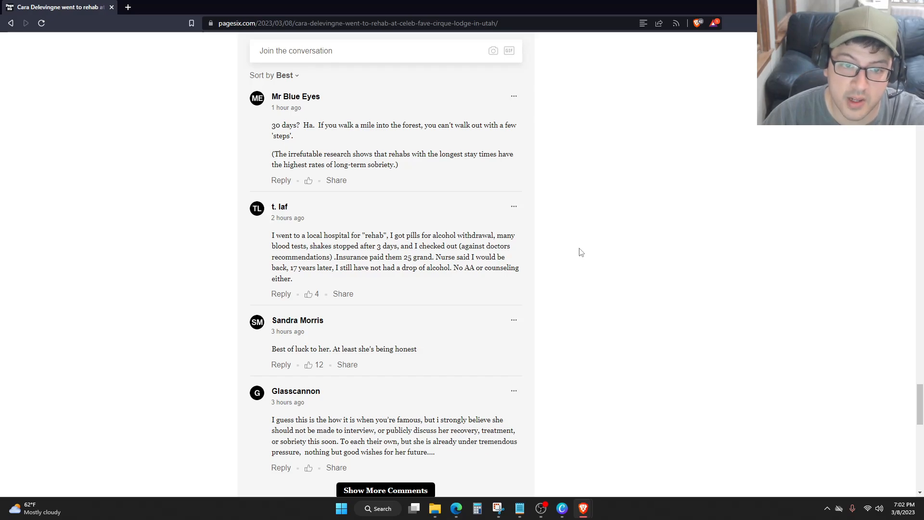
mouse_move(288, 218)
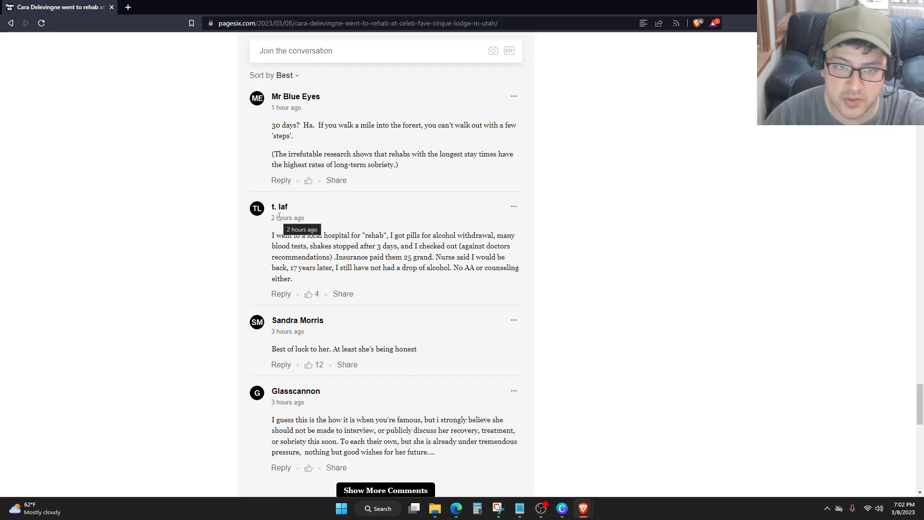
mouse_move(322, 212)
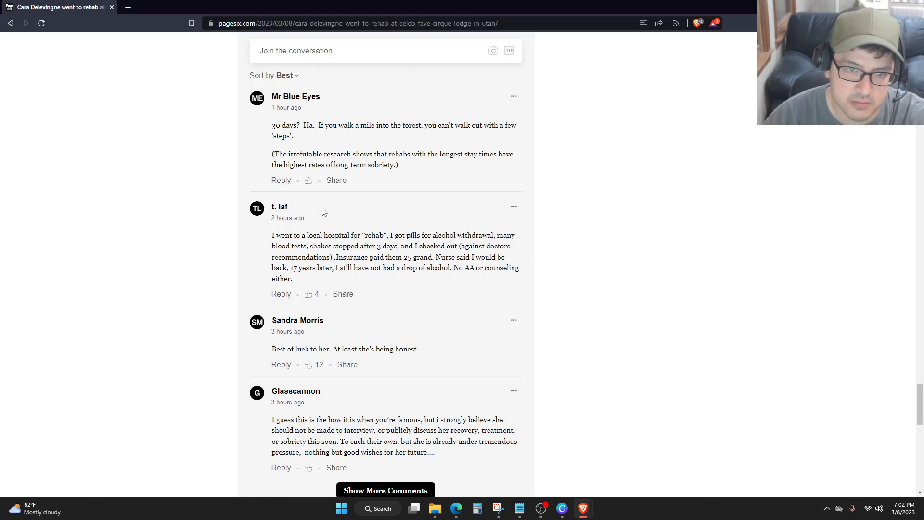
mouse_move(580, 244)
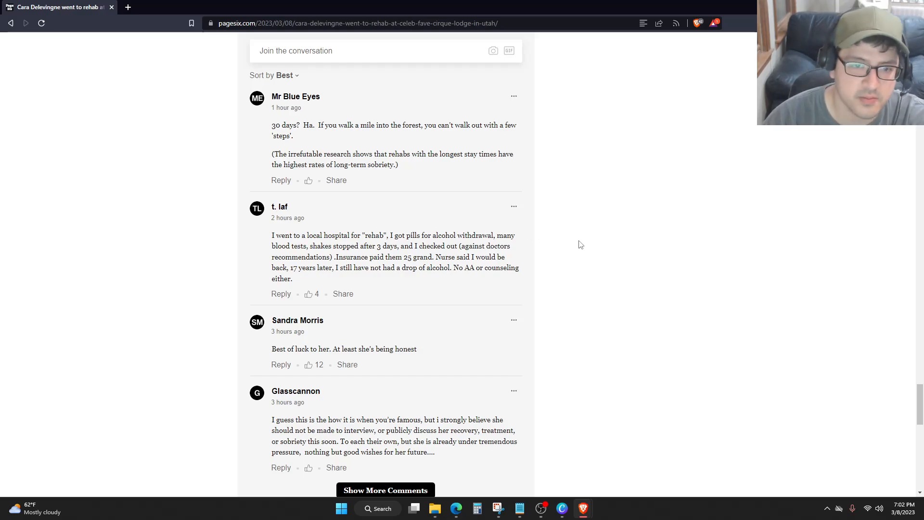
scroll("down", 3)
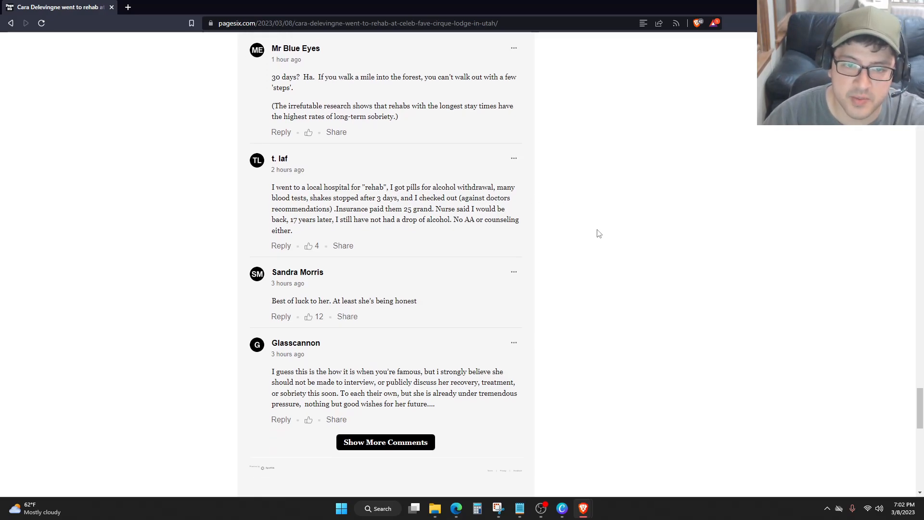
scroll("down", 3)
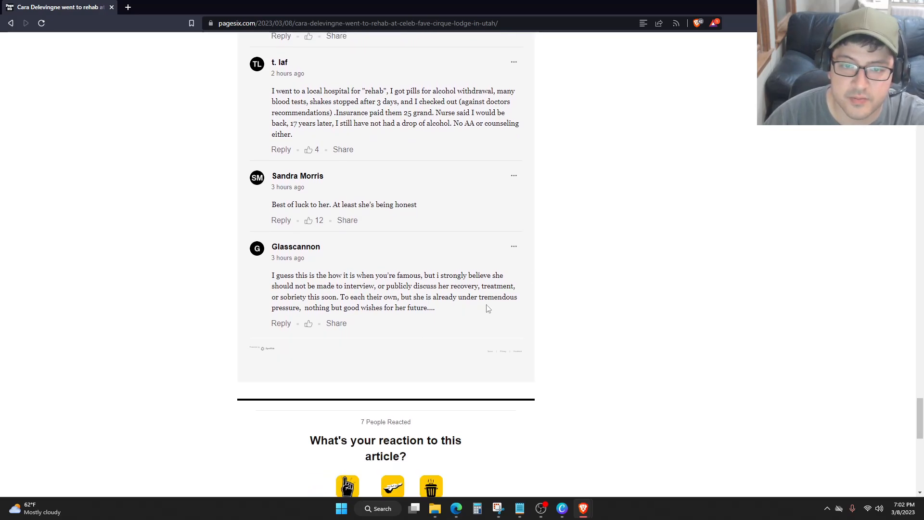
mouse_move(541, 270)
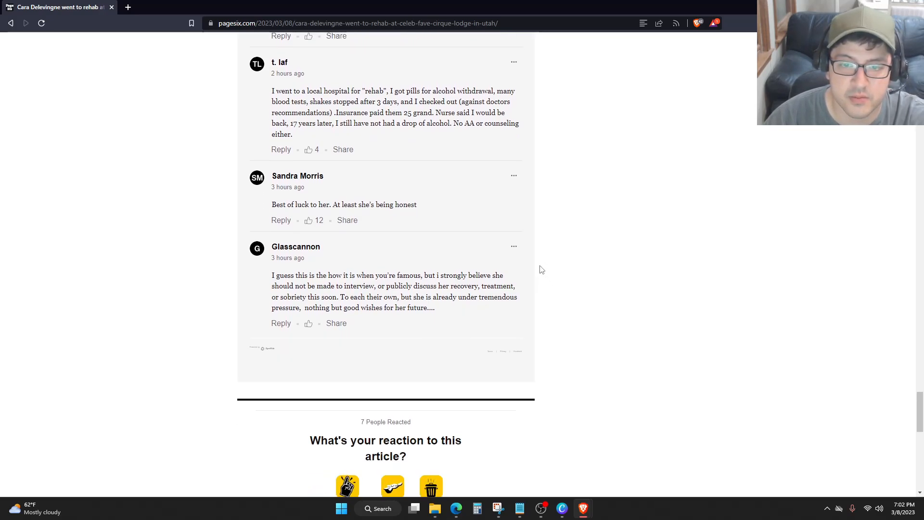
mouse_move(321, 263)
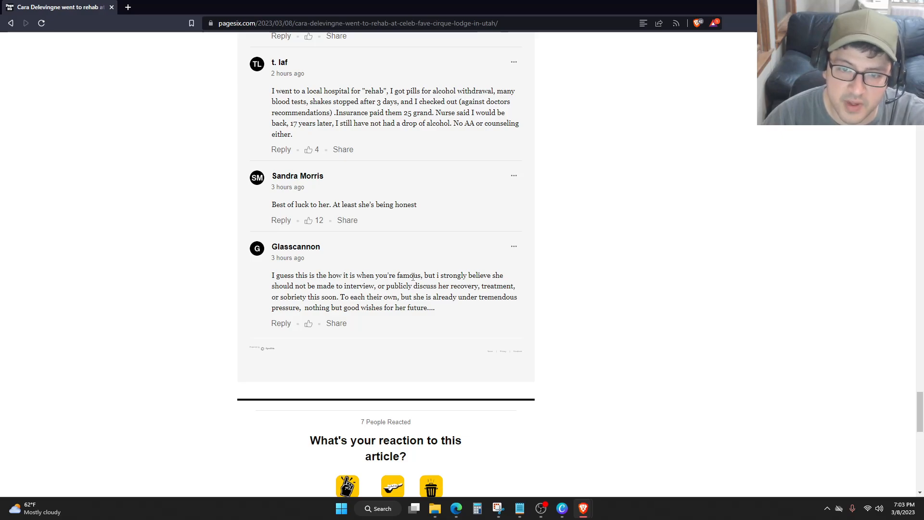
mouse_move(577, 289)
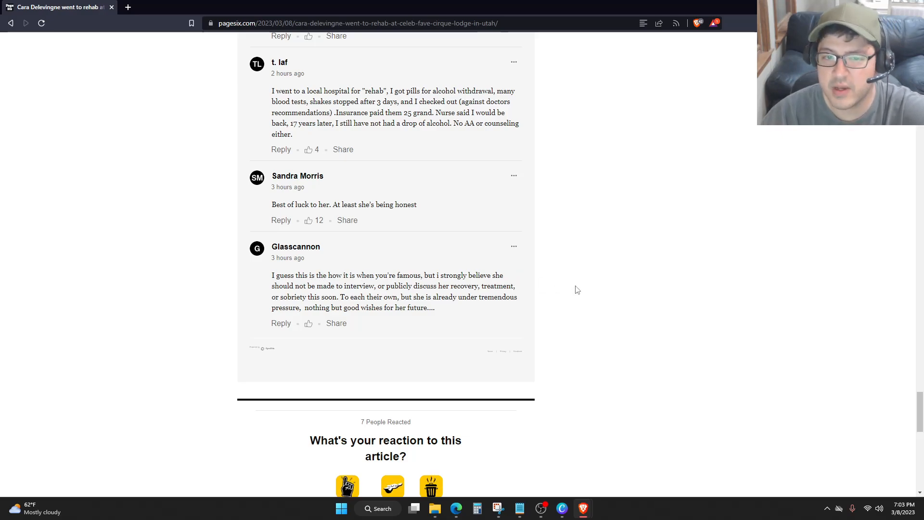
mouse_move(626, 270)
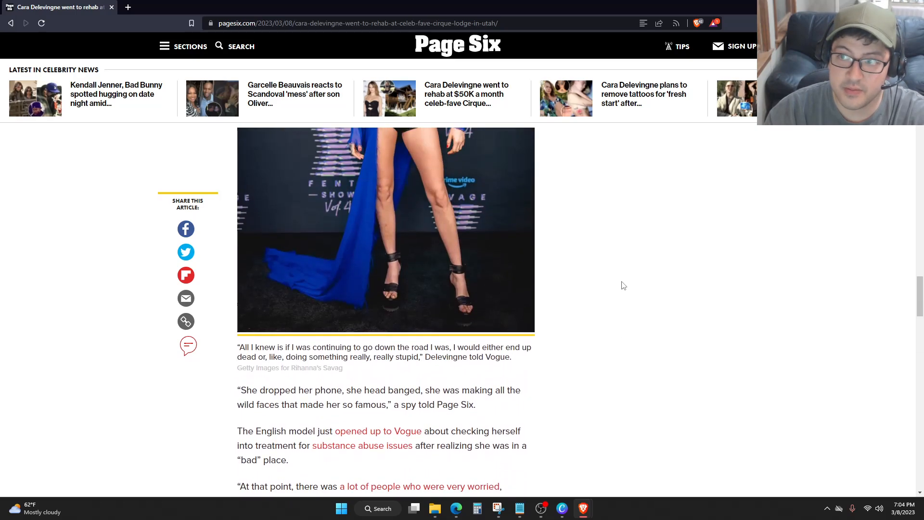
scroll("down", 3)
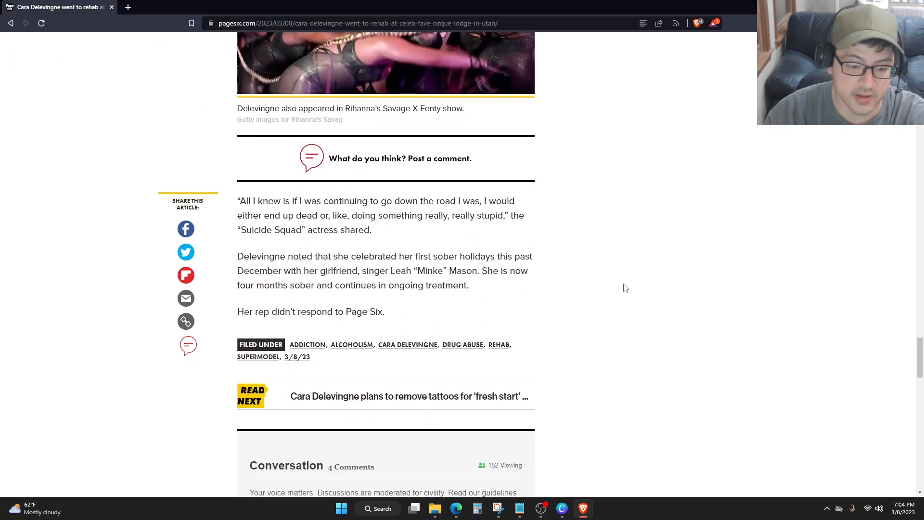